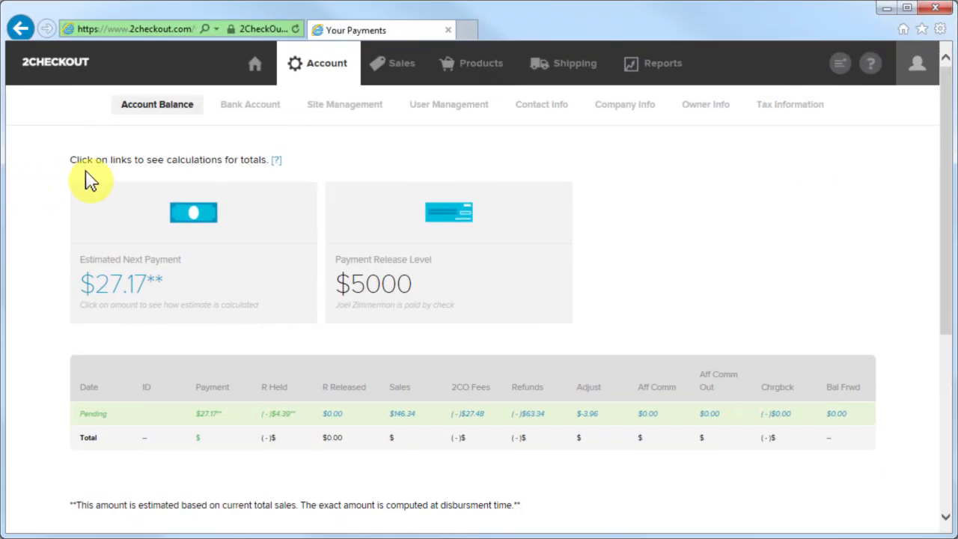
- View the Bank Account details, showing release level 5000 and the Columbus, OH address
left_click(249, 104)
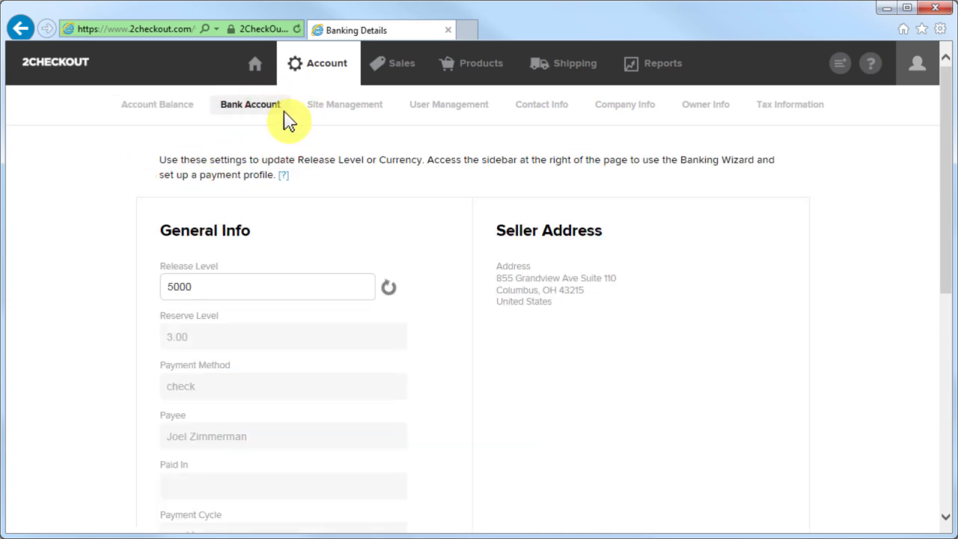
left_click(344, 104)
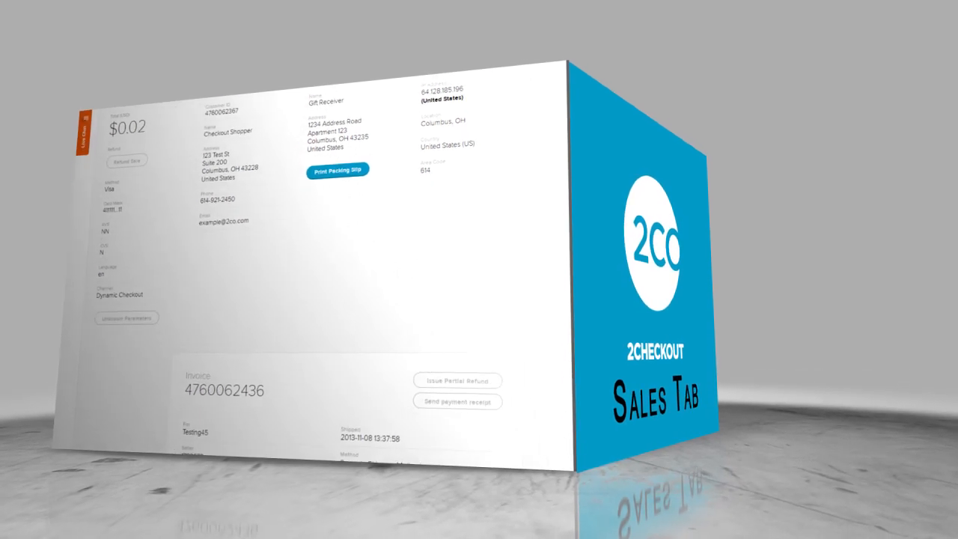
scroll("down", 3)
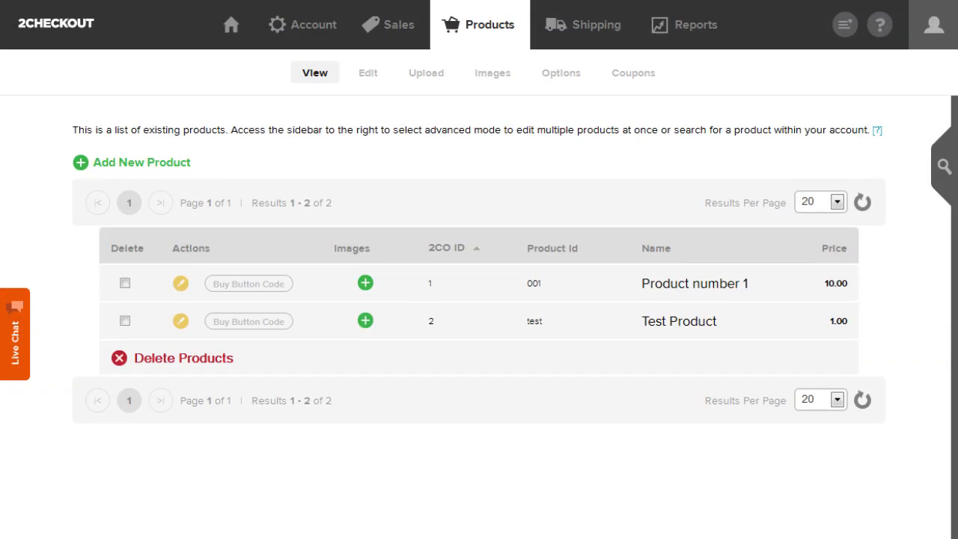
- Edit products and scroll through Product number 1's HTML buy-link and buy-button code
left_click(367, 73)
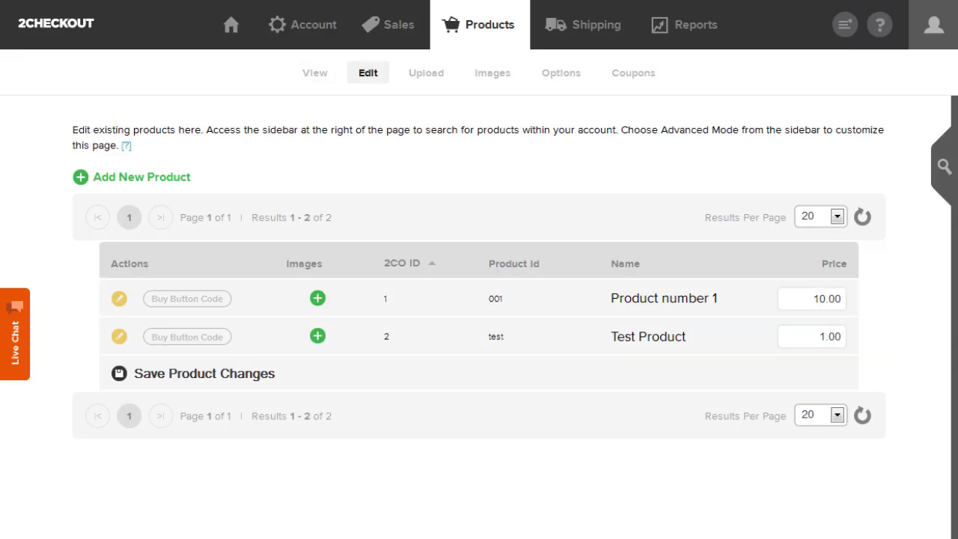
left_click(186, 299)
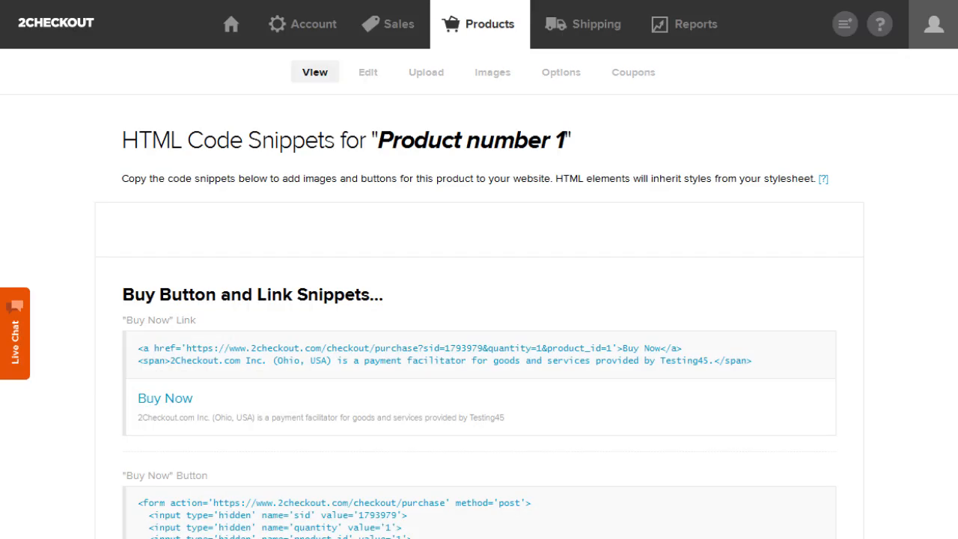
scroll("down", 3)
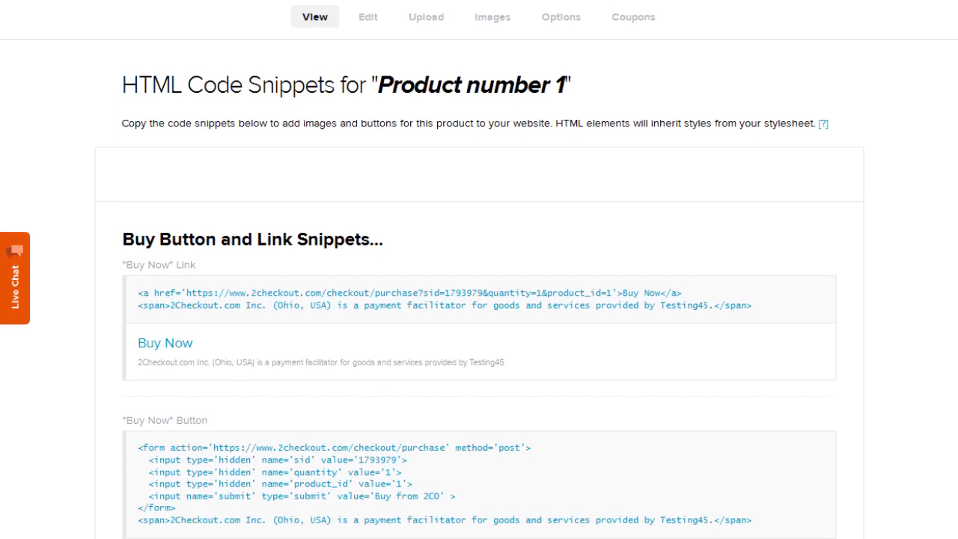
scroll("down", 3)
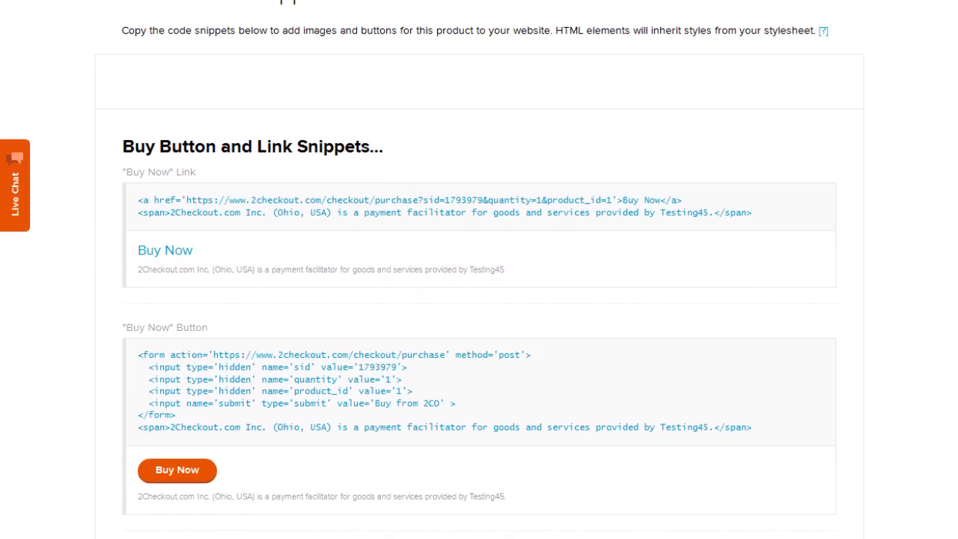
scroll("down", 3)
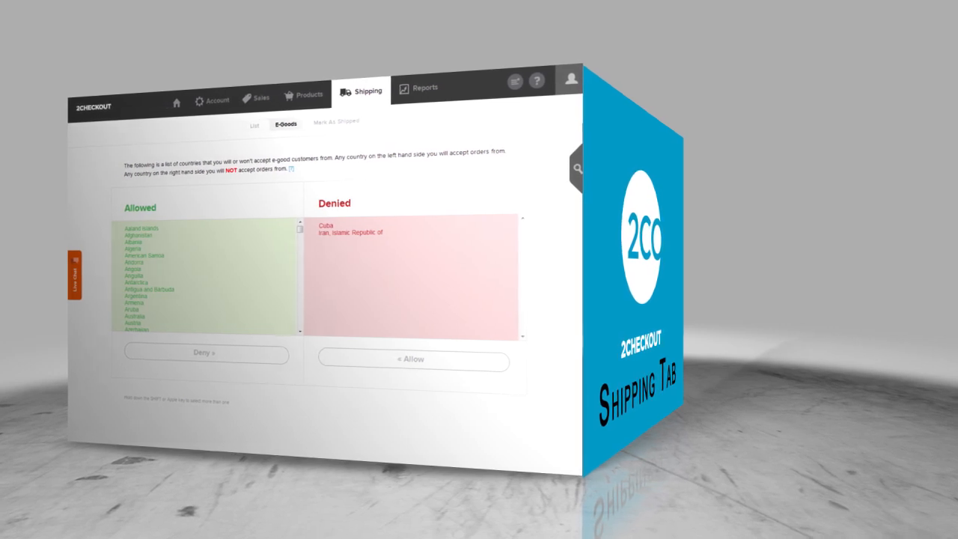
- View the E-Goods country list, with Cuba and Iran denied
left_click(423, 87)
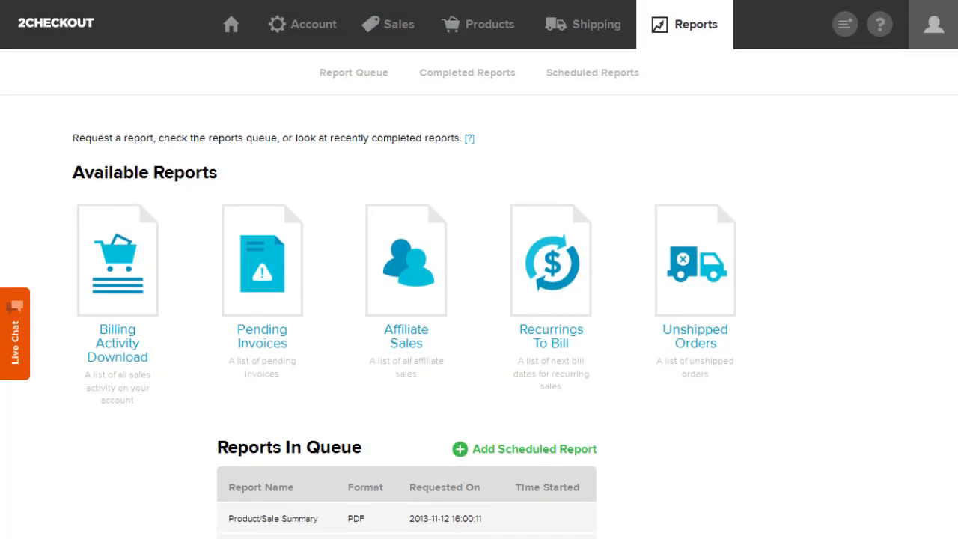
- Open the report queue listing Product/Sale Summary and Pending Invoices PDFs
scroll("down", 3)
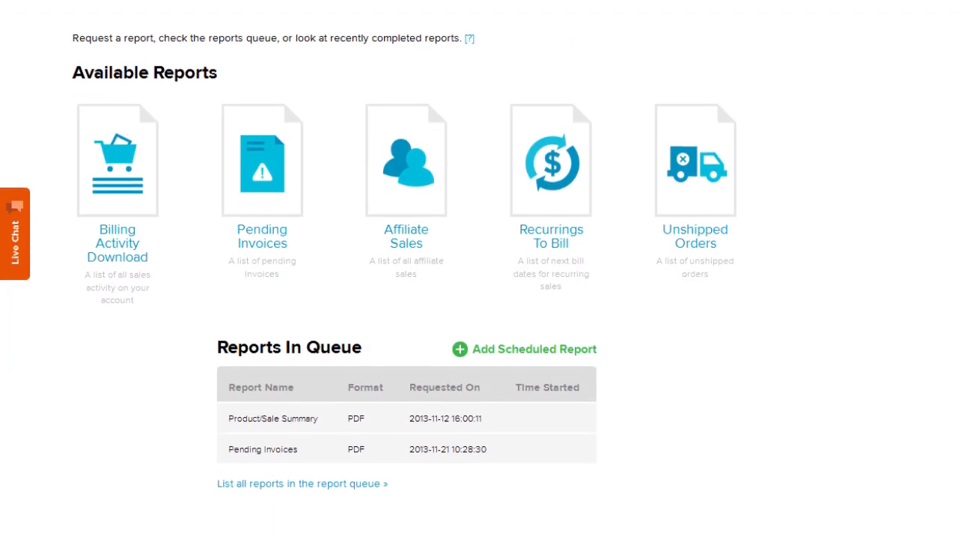
left_click(304, 484)
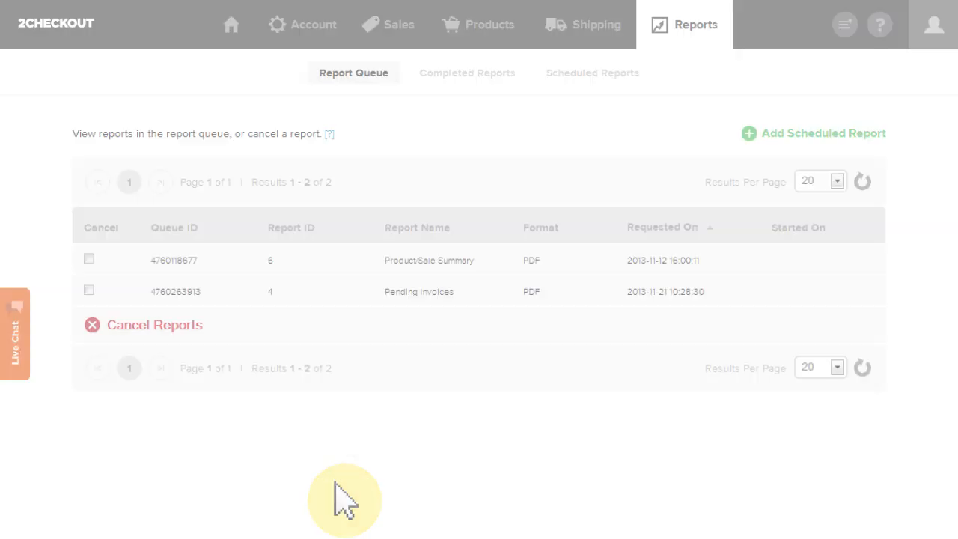
mouse_move(711, 281)
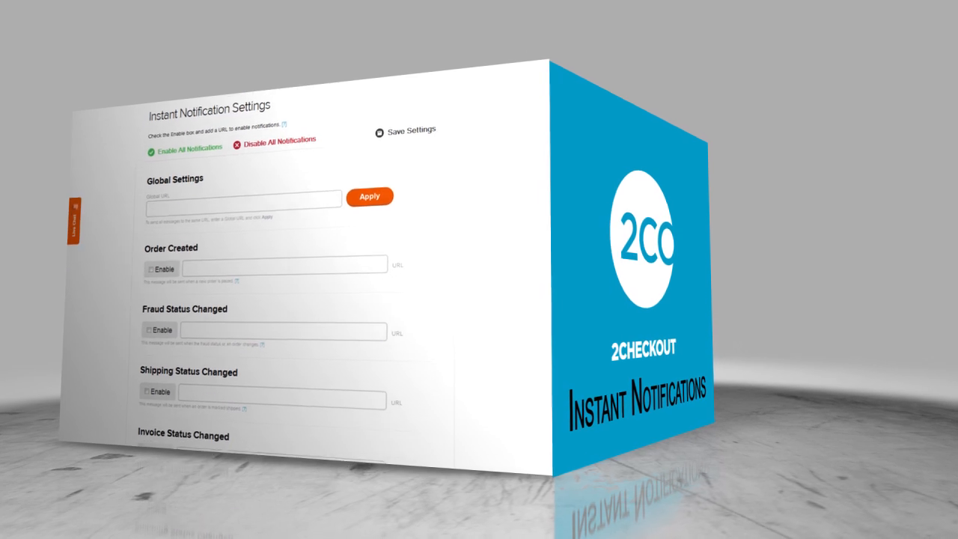
- Scroll through notification types like Order Created and Refund Issued, each with an empty URL
scroll("down", 3)
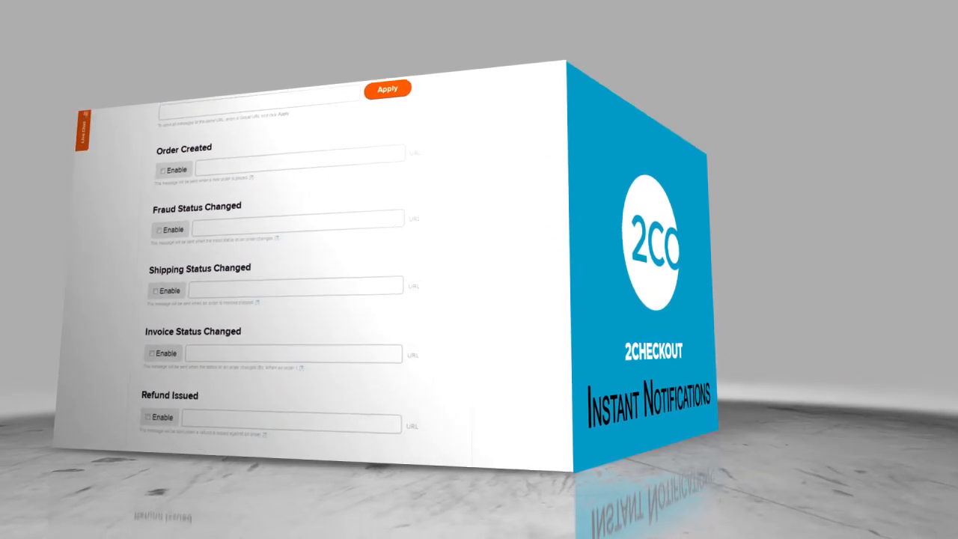